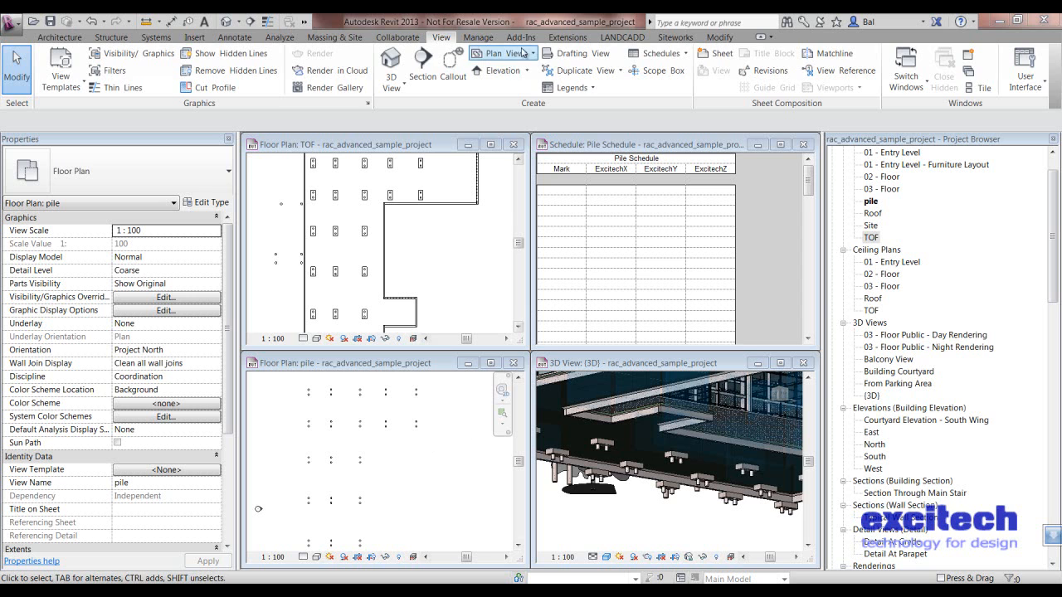
Show the Excitech Tools add-in panel on the Add-Ins ribbon
{"action": "left_click", "coordinate": [521, 37]}
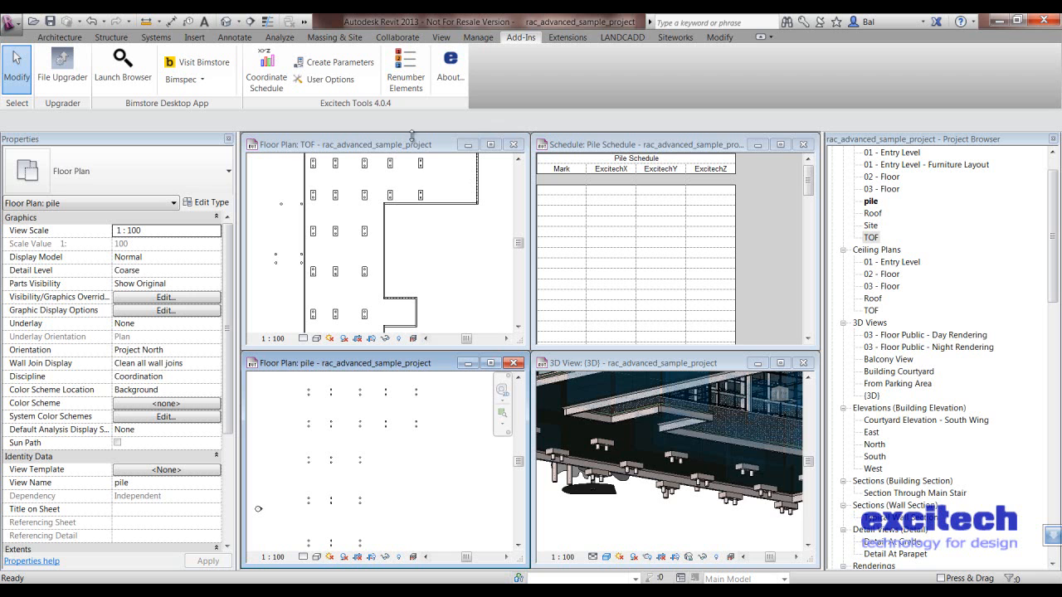
{"action": "mouse_move", "coordinate": [307, 108]}
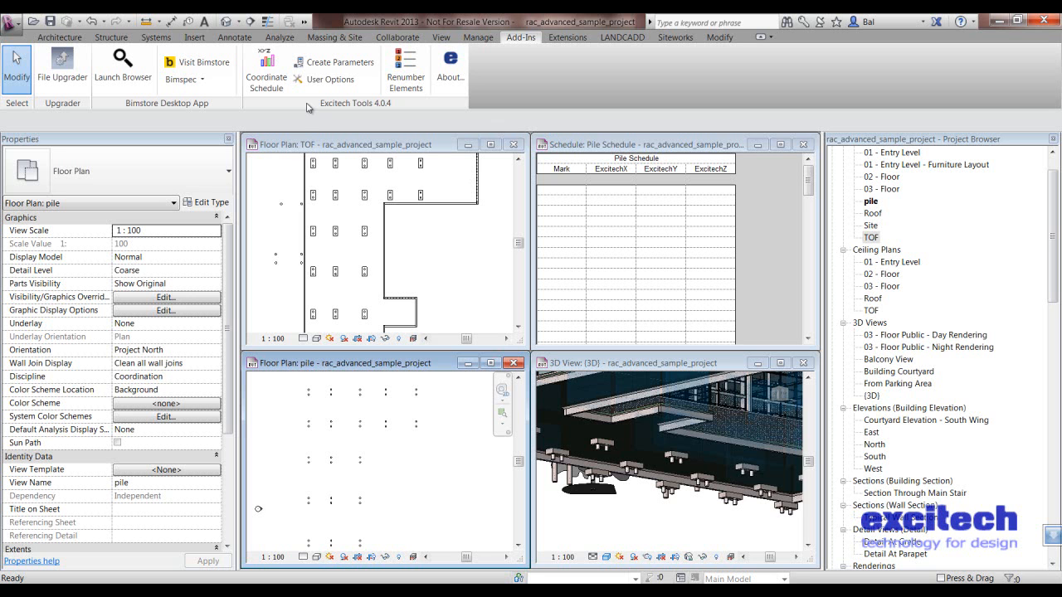
{"action": "mouse_move", "coordinate": [406, 67]}
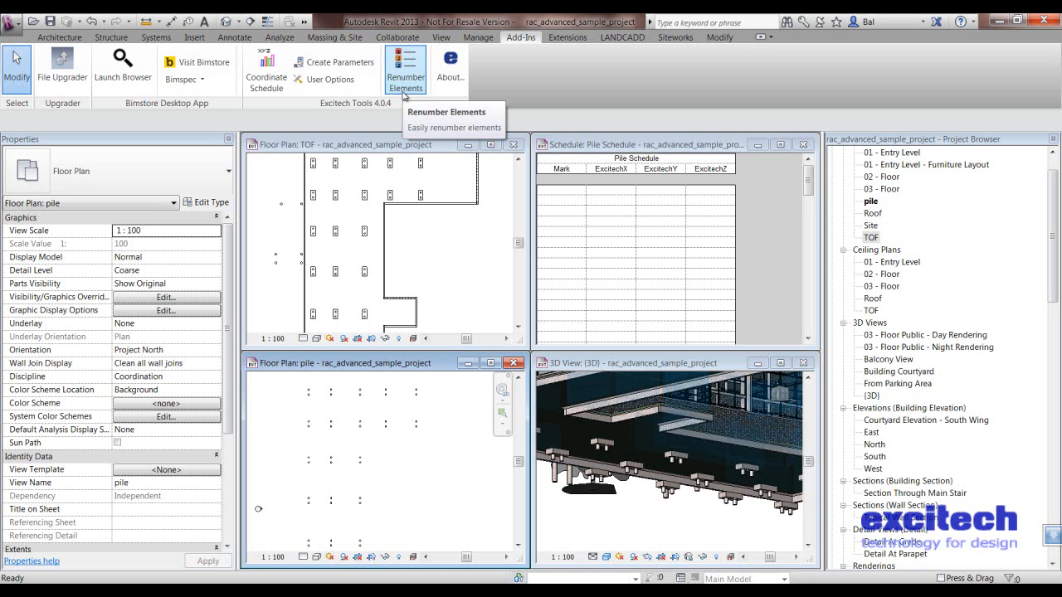
{"action": "mouse_move", "coordinate": [342, 257]}
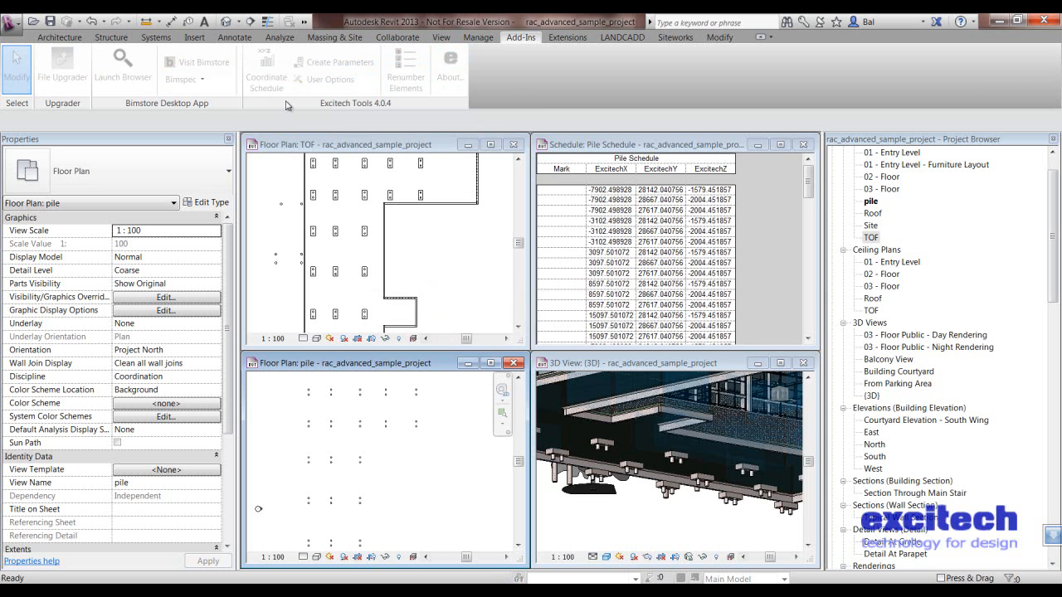
Acknowledge the 75-element coordinate update, maximise the Pile Schedule and scroll its rows
{"action": "left_click", "coordinate": [267, 71]}
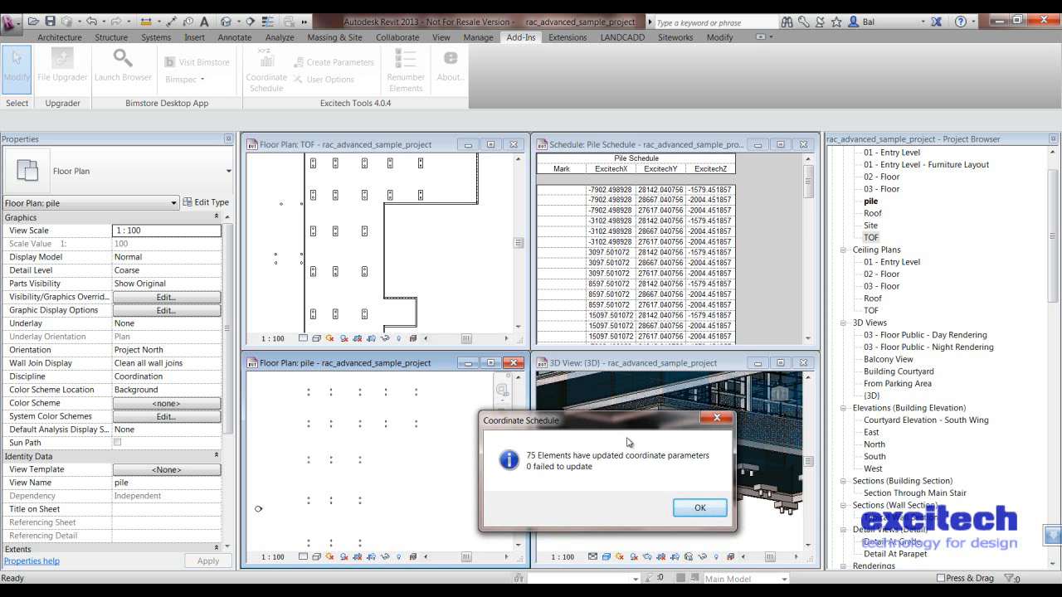
{"action": "left_click", "coordinate": [698, 507]}
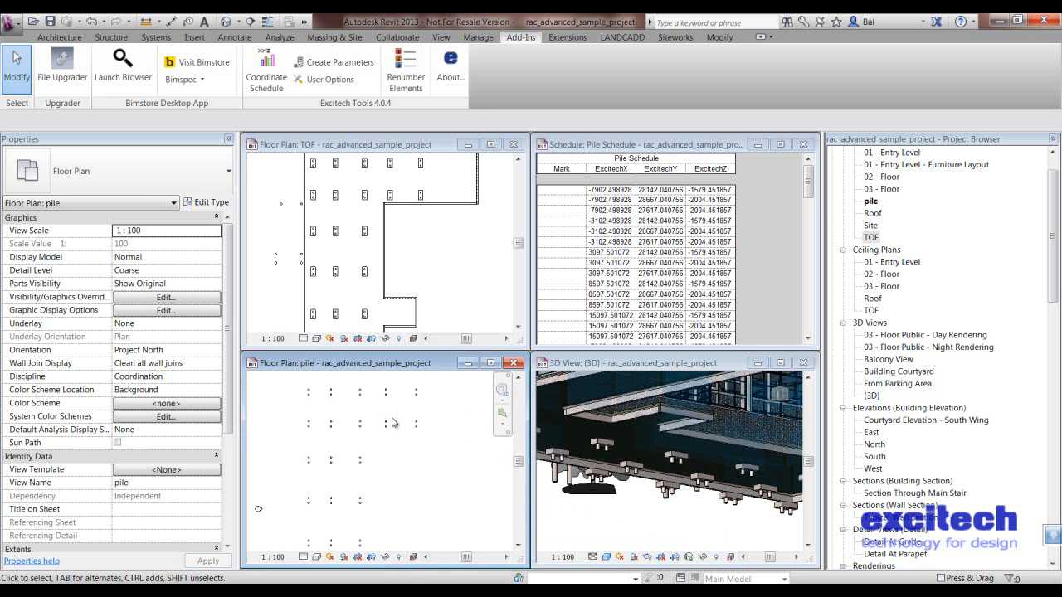
{"action": "mouse_move", "coordinate": [359, 425]}
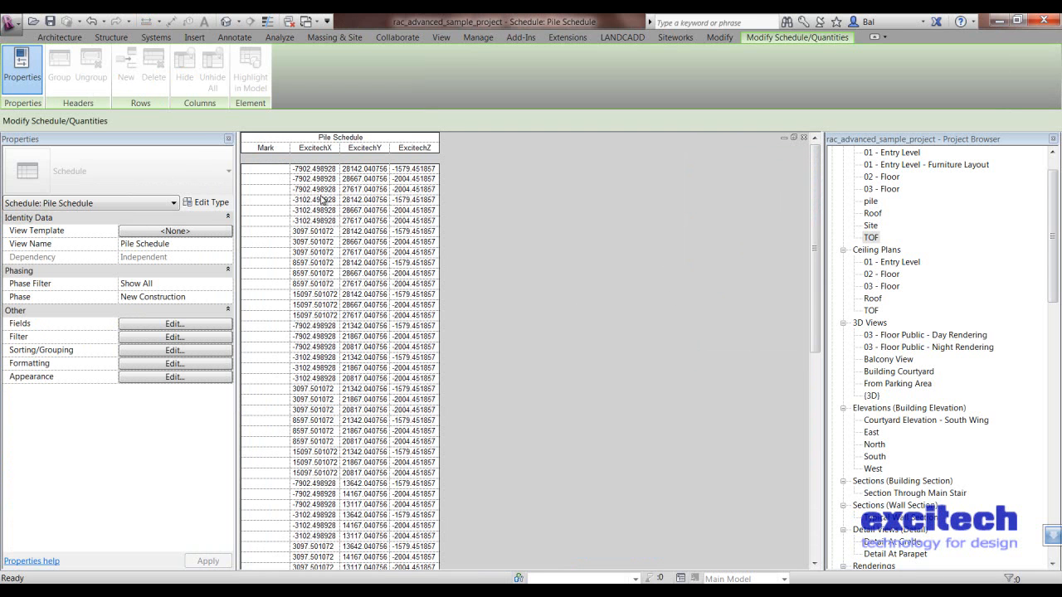
{"action": "scroll", "scroll_direction": "down", "scroll_amount": 3}
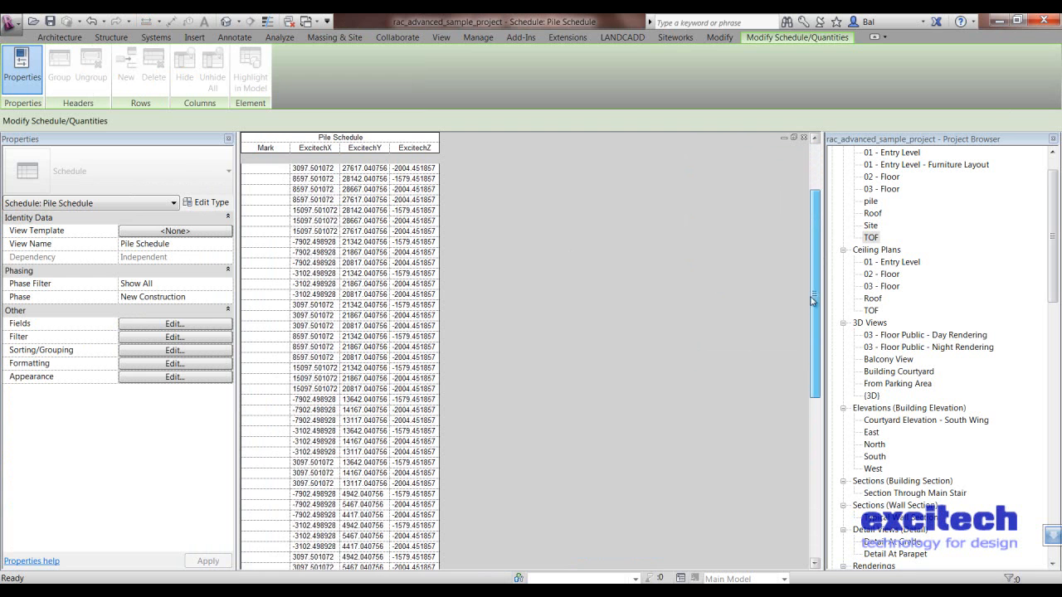
{"action": "scroll", "scroll_direction": "up", "scroll_amount": 3}
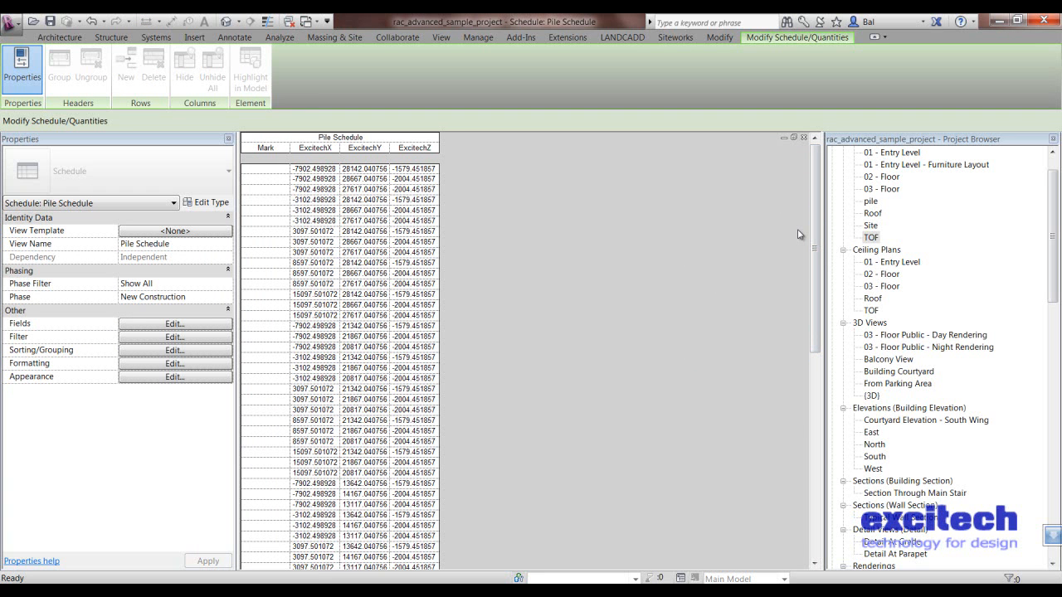
Return to Add-Ins and open the 01 - Entry Level floor plan
{"action": "left_click", "coordinate": [520, 37]}
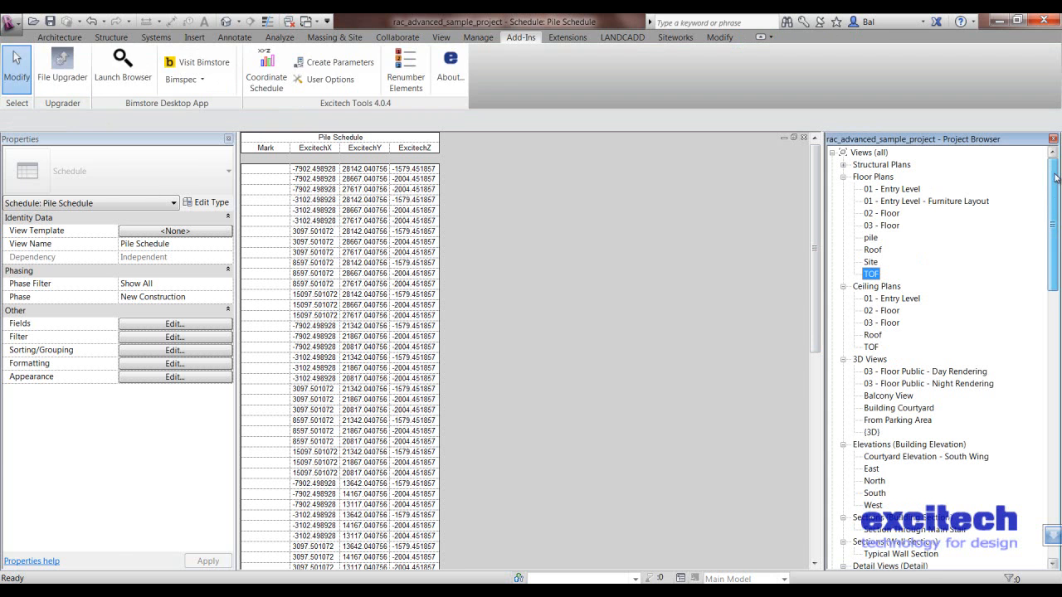
{"action": "double_click", "coordinate": [890, 188]}
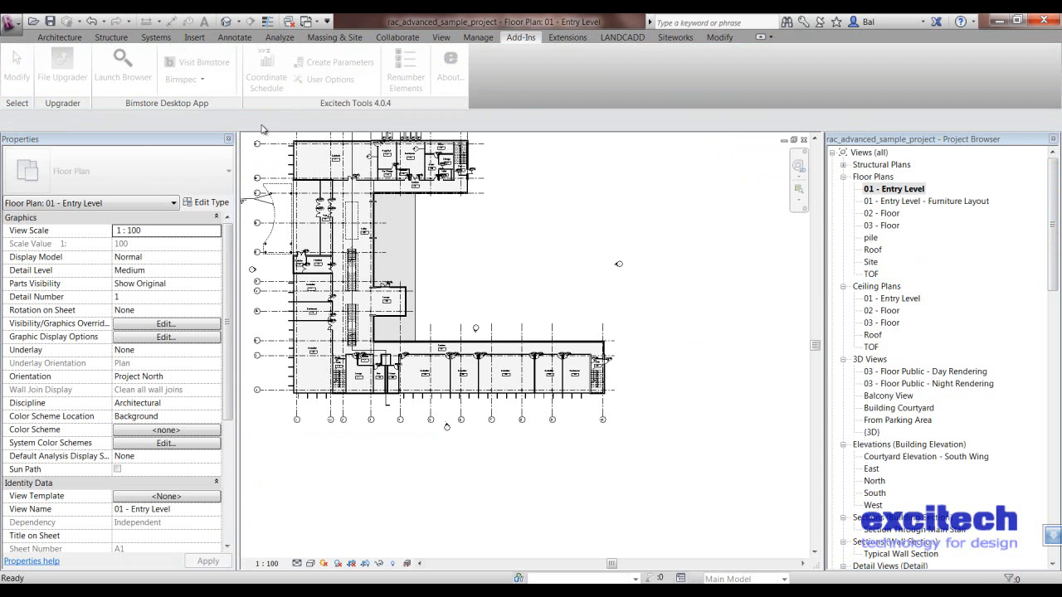
{"action": "mouse_move", "coordinate": [265, 66]}
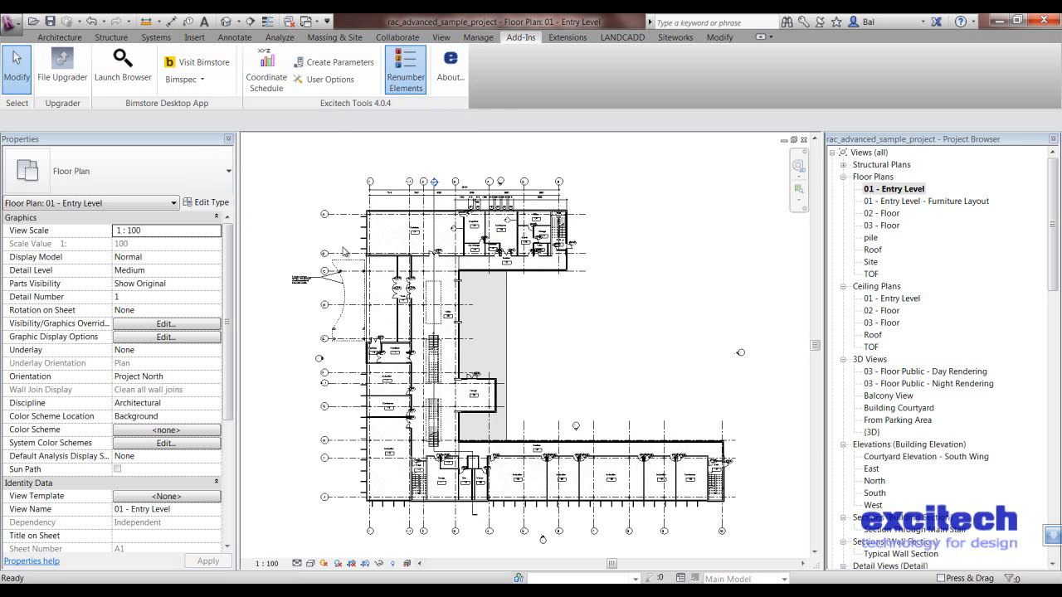
Launch Excitech Renumber Elements and choose Doors as the category
{"action": "left_click", "coordinate": [405, 68]}
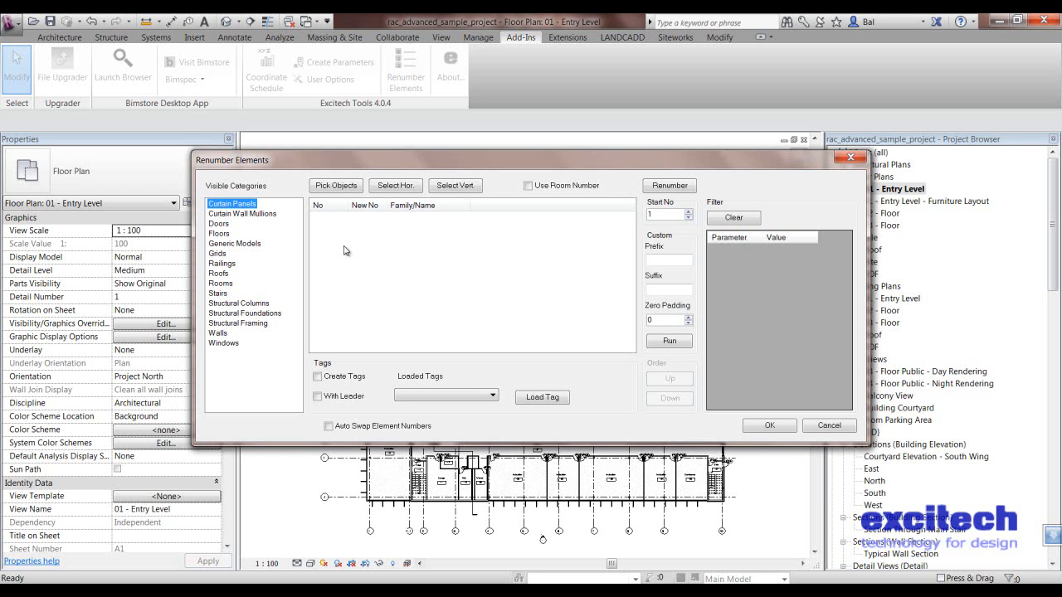
{"action": "mouse_move", "coordinate": [240, 313]}
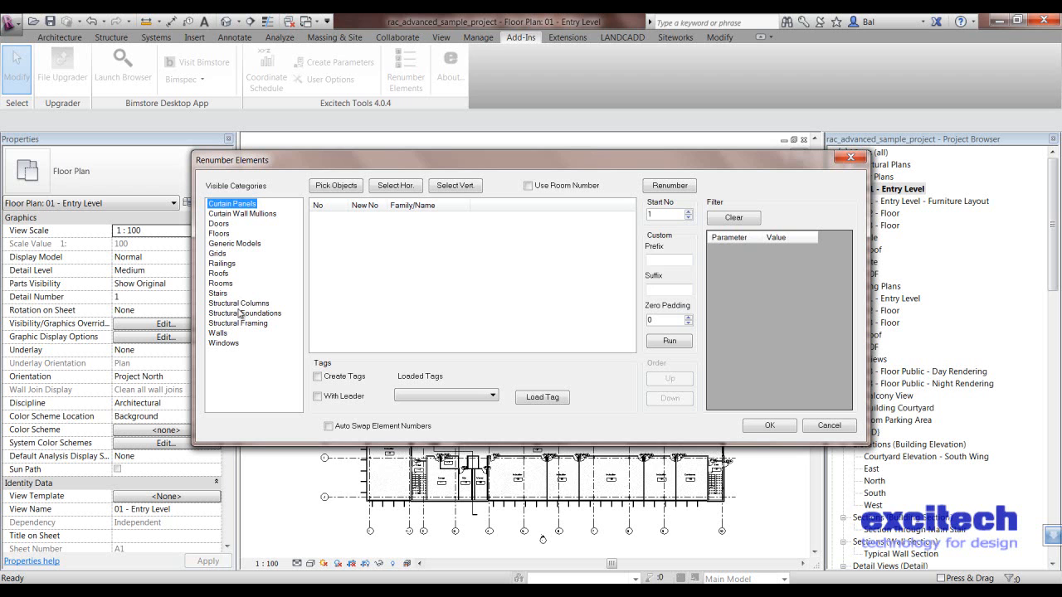
{"action": "left_click", "coordinate": [218, 224]}
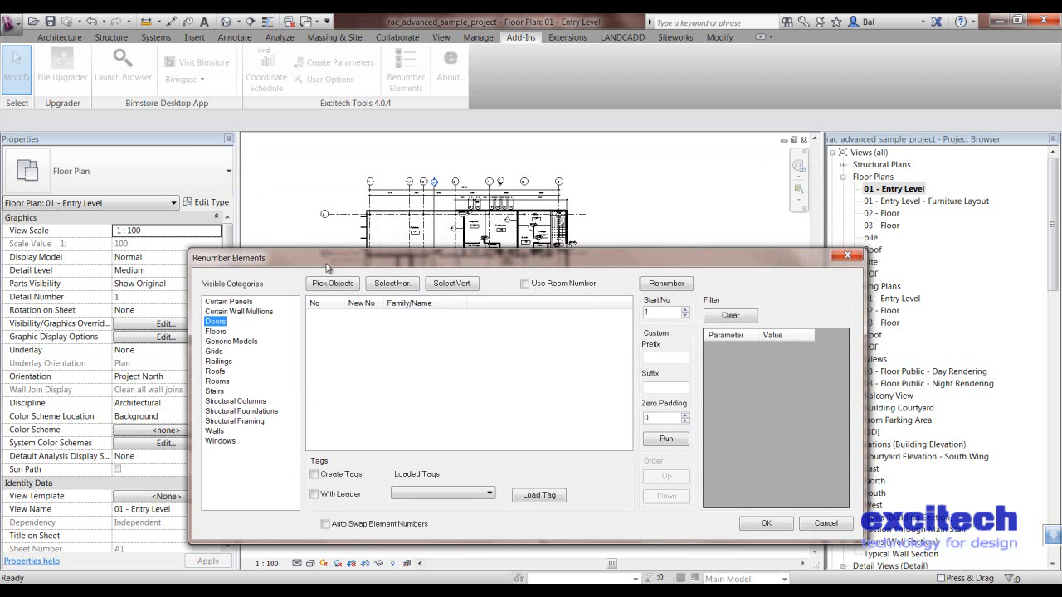
{"action": "mouse_move", "coordinate": [342, 228]}
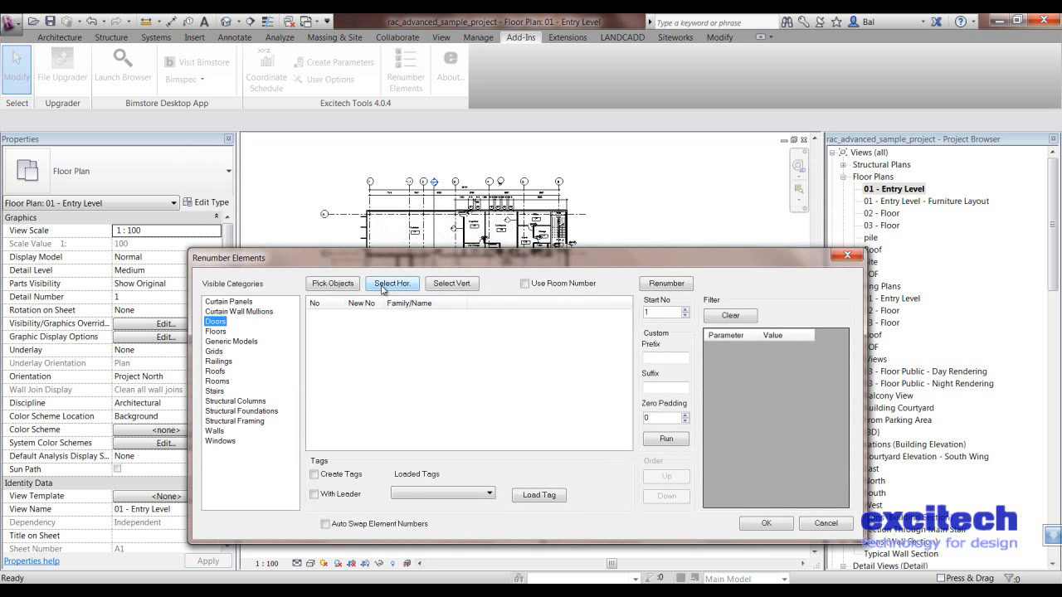
{"action": "mouse_move", "coordinate": [432, 240]}
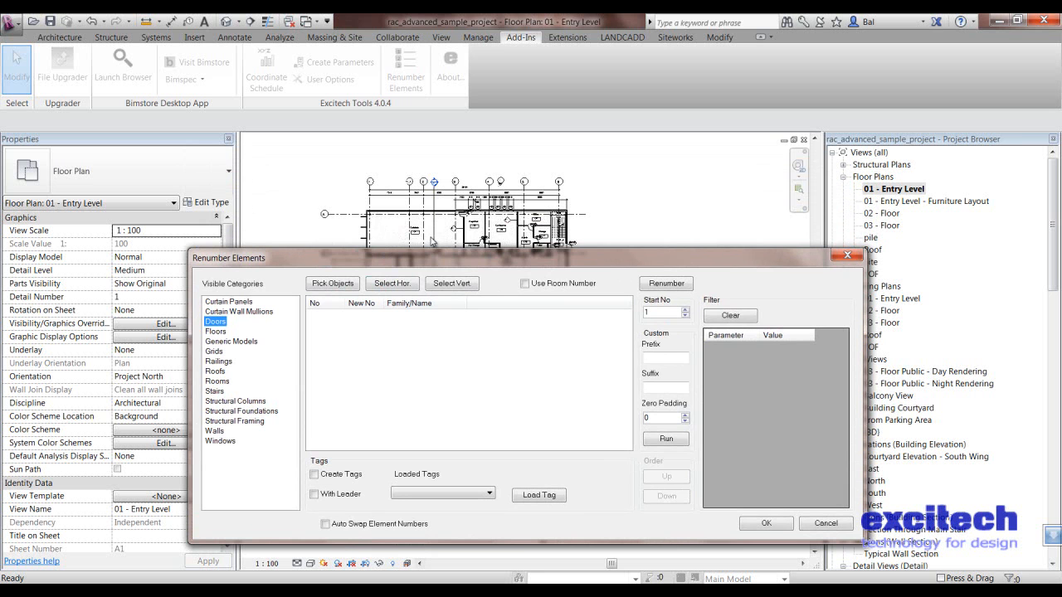
{"action": "mouse_move", "coordinate": [447, 396]}
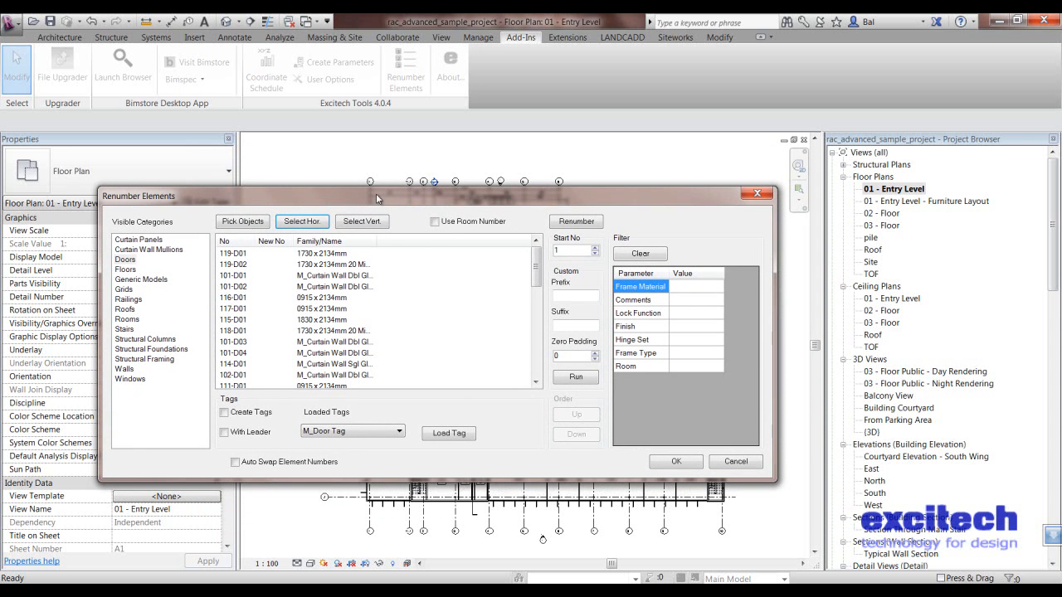
{"action": "mouse_move", "coordinate": [659, 393]}
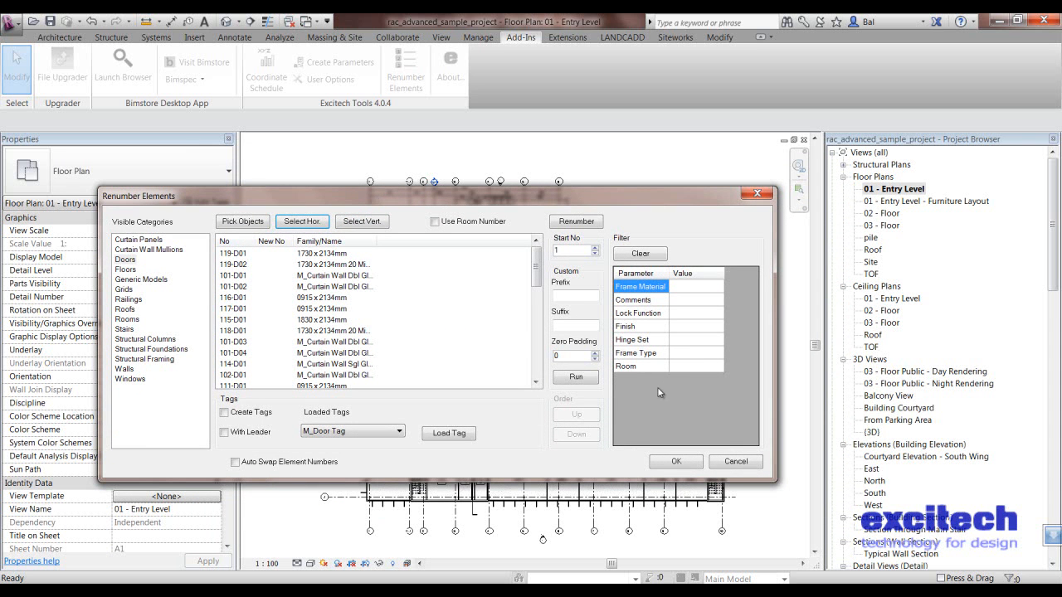
{"action": "mouse_move", "coordinate": [681, 284]}
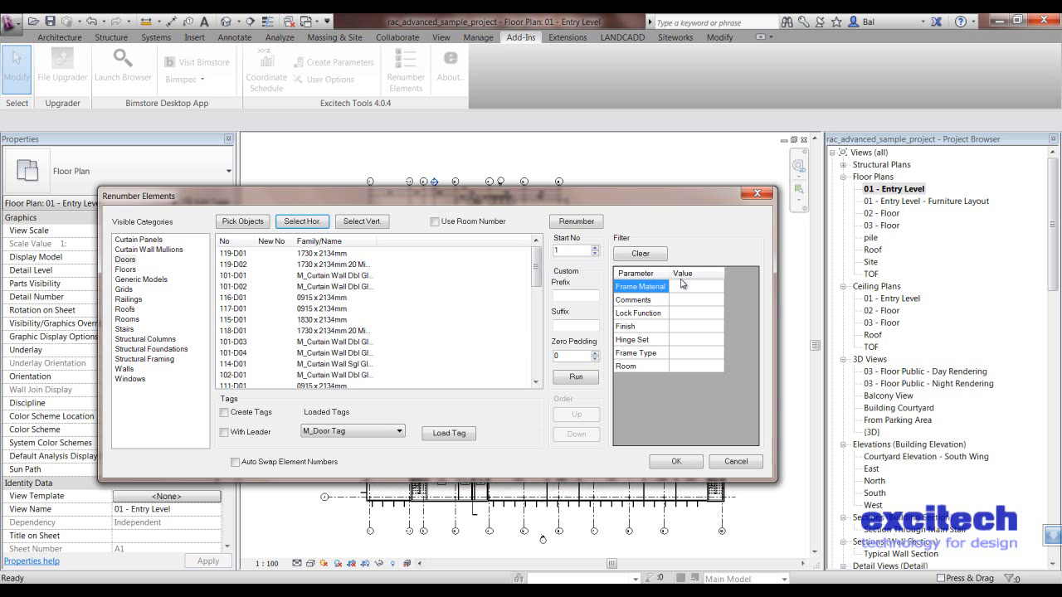
{"action": "mouse_move", "coordinate": [415, 371]}
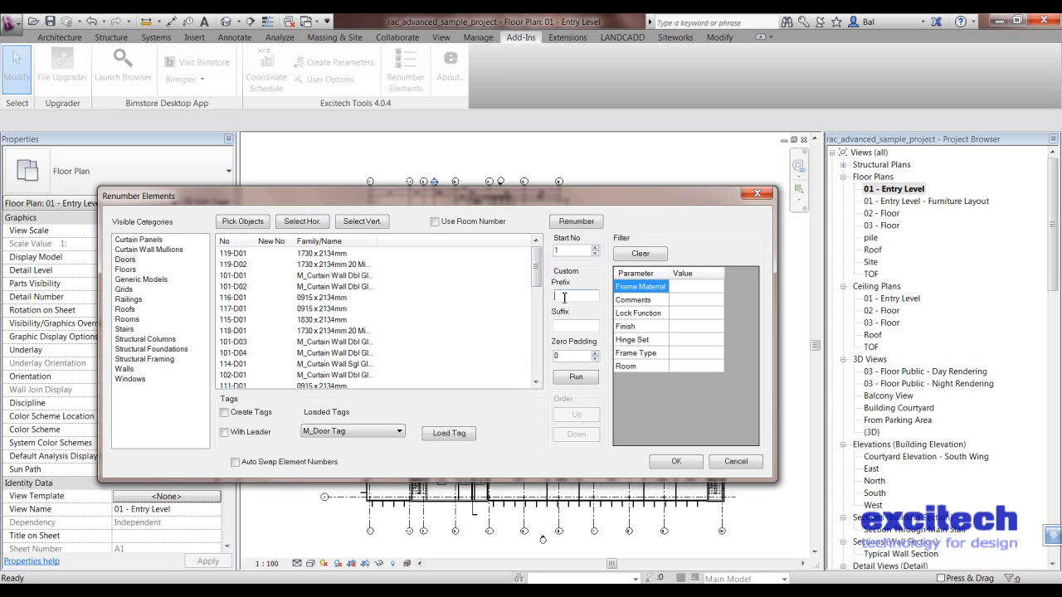
{"action": "mouse_move", "coordinate": [572, 320]}
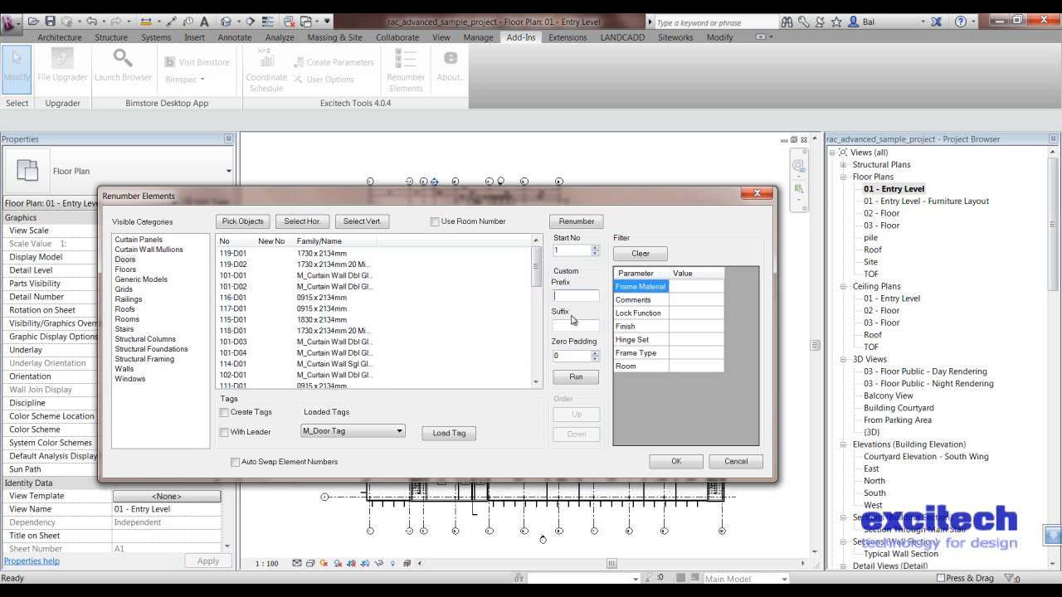
Renumber the entry-level doors with prefix D, then reopen Renumber Elements
{"action": "type", "text": "D"}
{"action": "left_click", "coordinate": [575, 355]}
{"action": "type", "text": "1"}
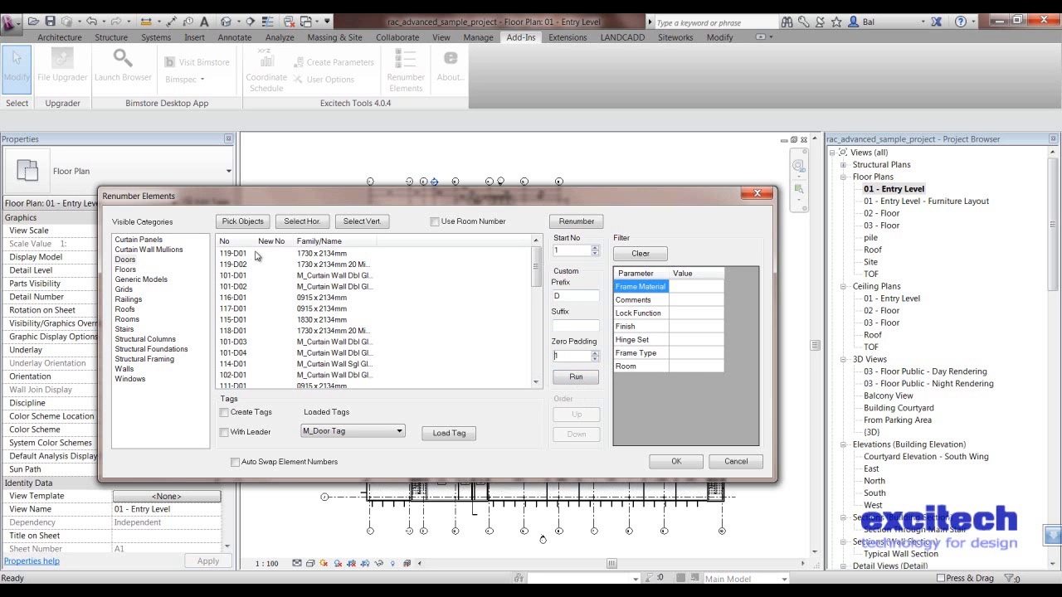
{"action": "left_click", "coordinate": [575, 376]}
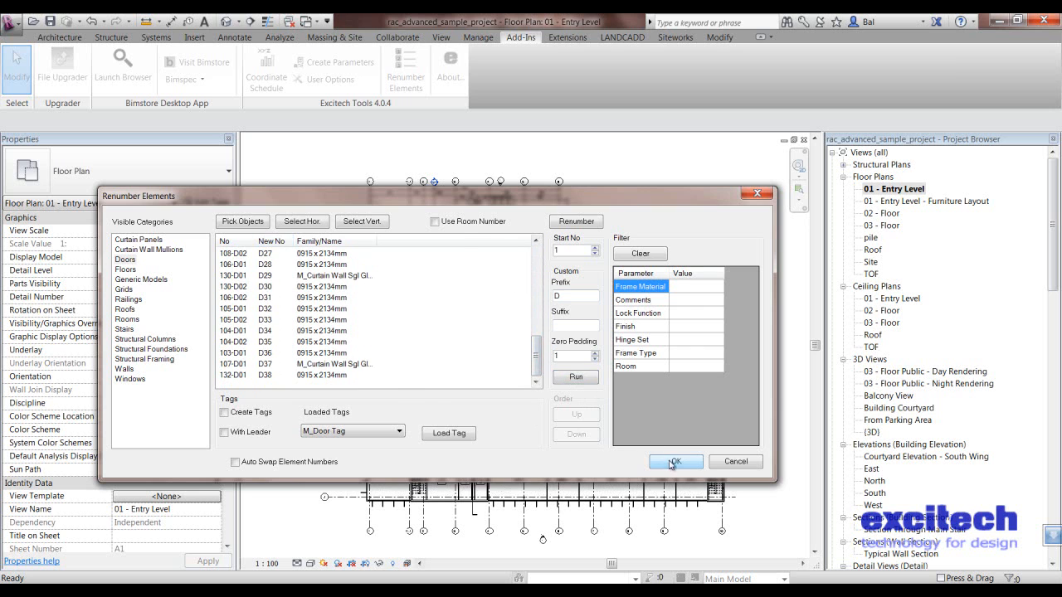
{"action": "left_click", "coordinate": [674, 461]}
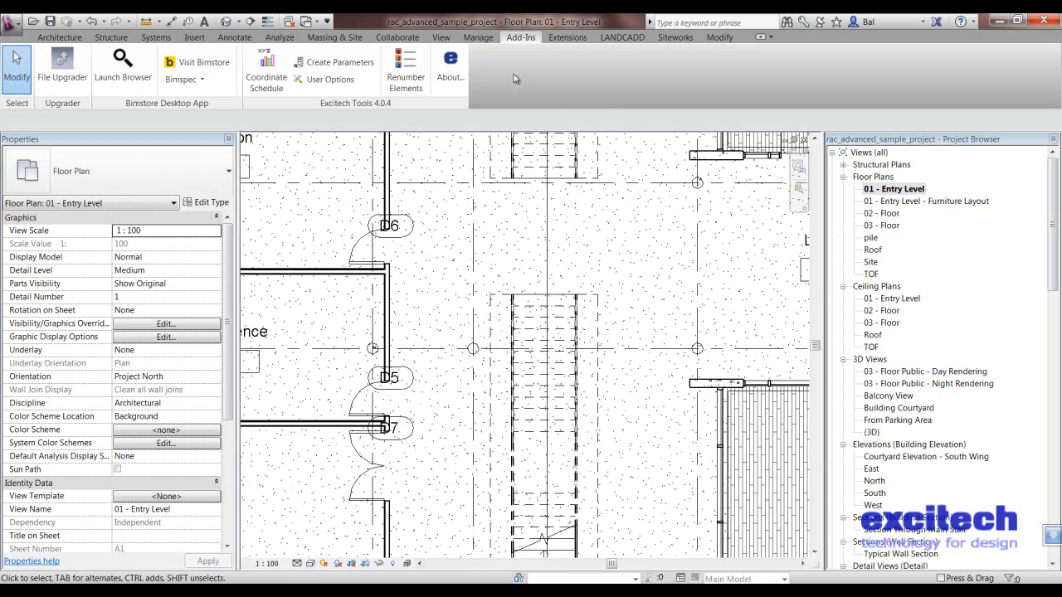
{"action": "left_click", "coordinate": [405, 66]}
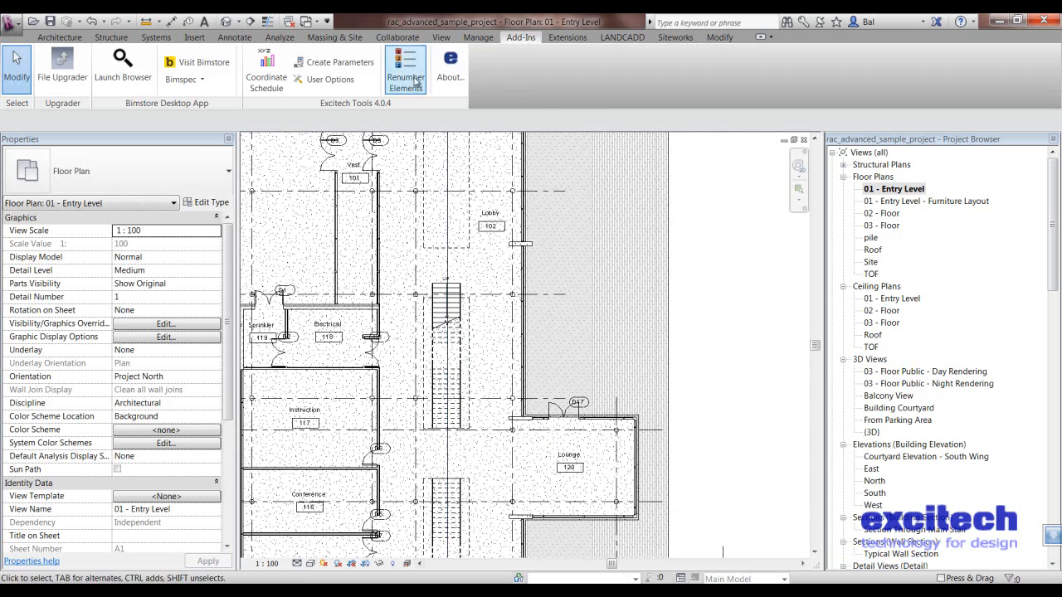
{"action": "left_click", "coordinate": [406, 69]}
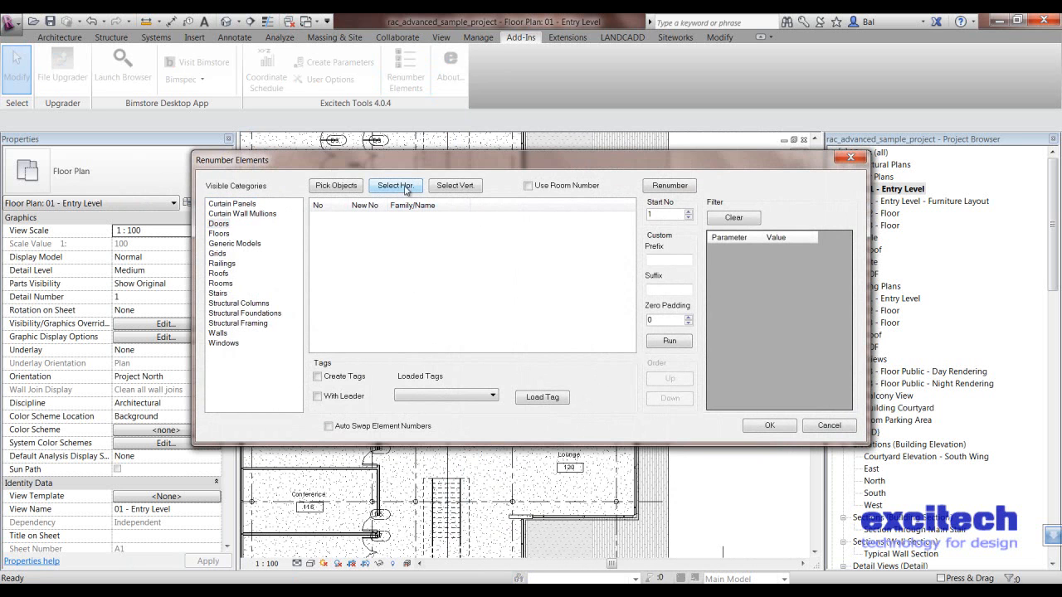
Gather the renumbered doors D1 onward into the list with Select Hor
{"action": "left_click", "coordinate": [395, 185]}
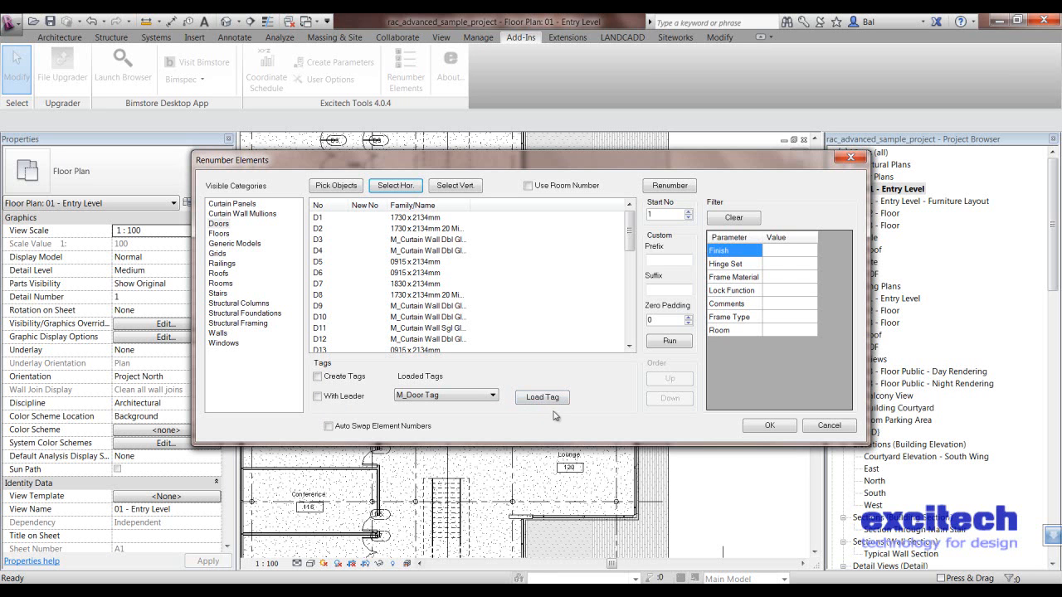
{"action": "mouse_move", "coordinate": [536, 412]}
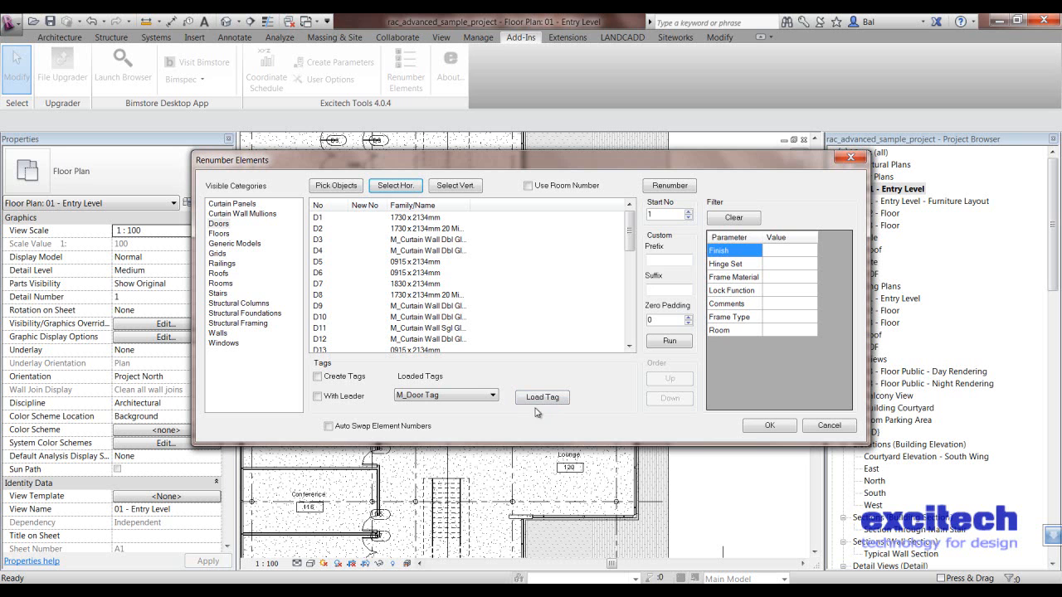
{"action": "mouse_move", "coordinate": [355, 408]}
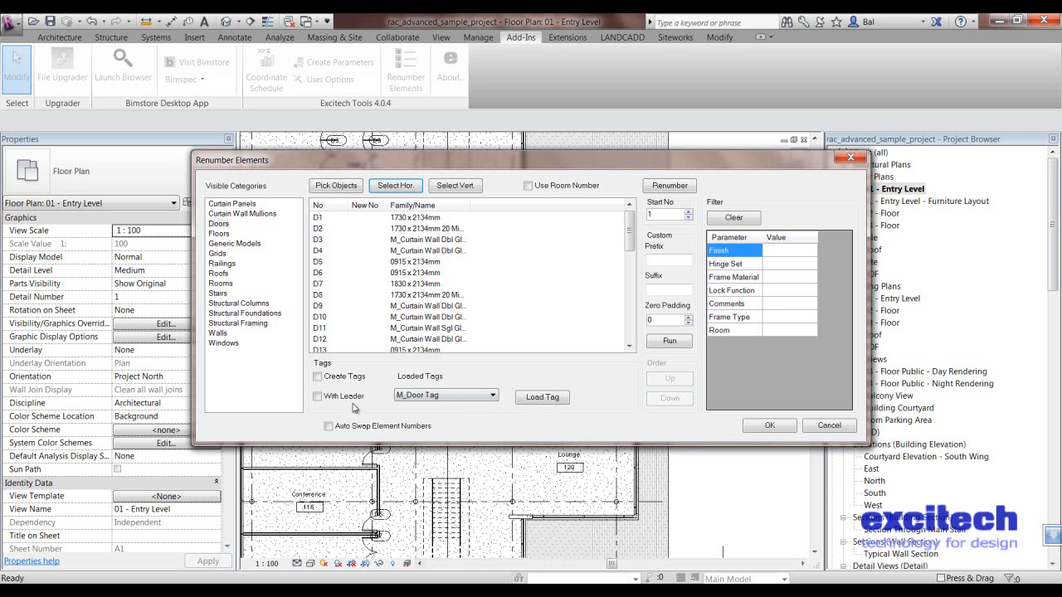
{"action": "mouse_move", "coordinate": [627, 282]}
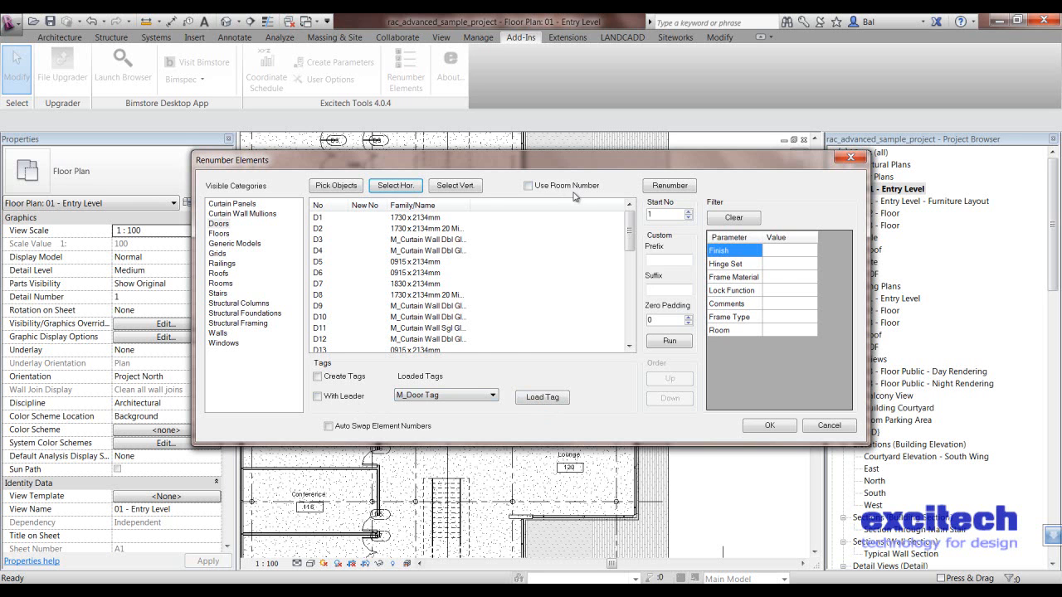
Renumber the doors from room numbers (e.g. 119-1, 101-2) and apply
{"action": "left_click", "coordinate": [528, 185]}
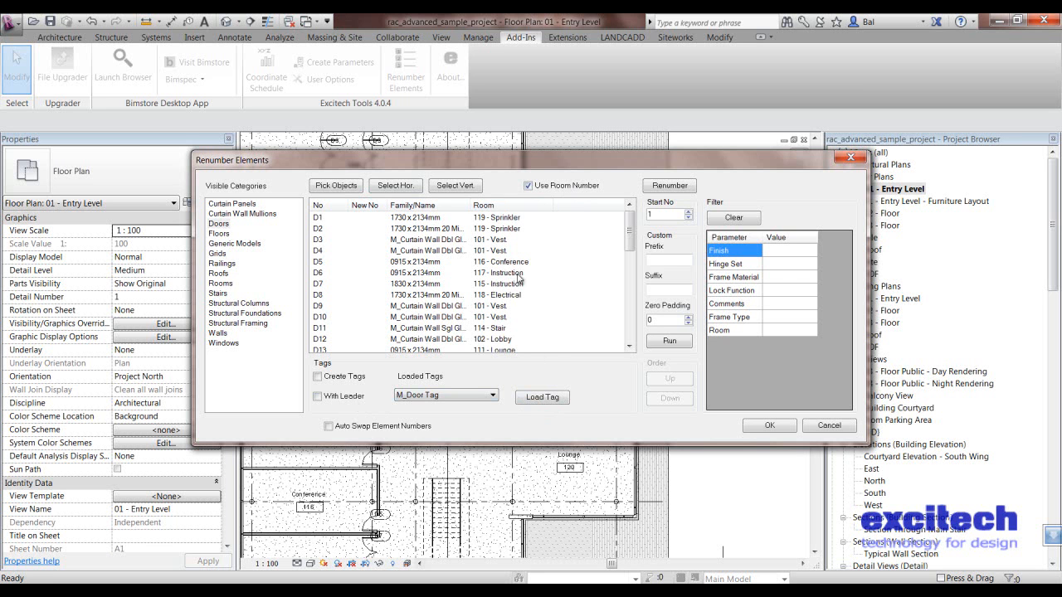
{"action": "mouse_move", "coordinate": [344, 327]}
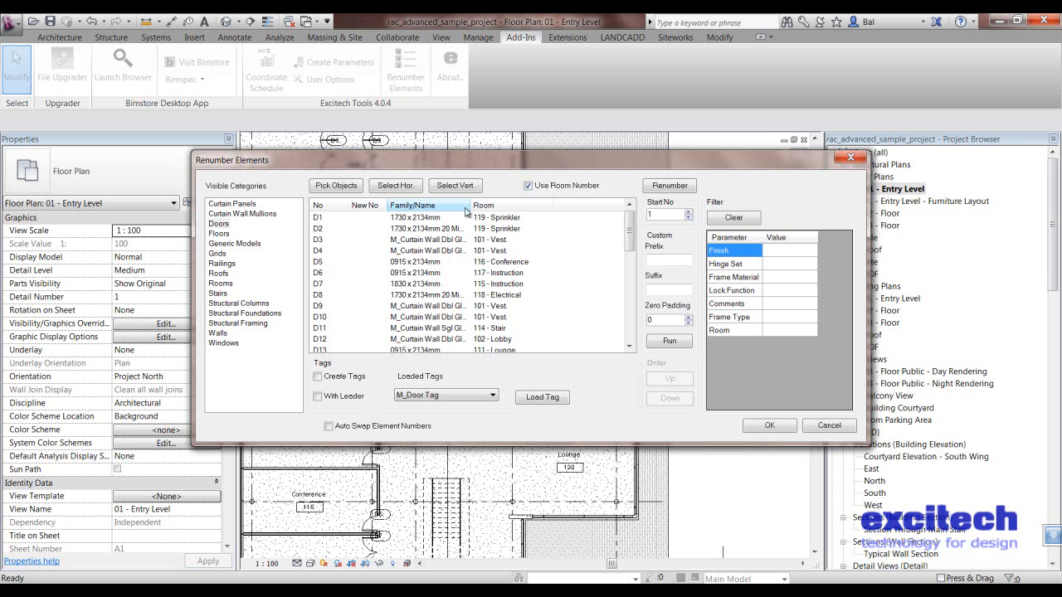
{"action": "mouse_move", "coordinate": [674, 362]}
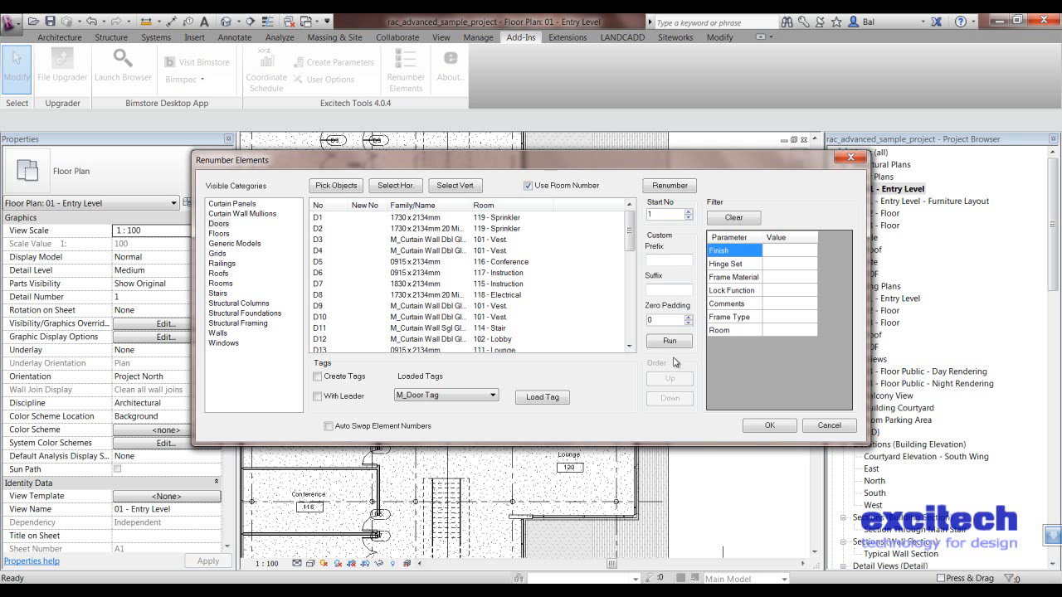
{"action": "left_click", "coordinate": [668, 341]}
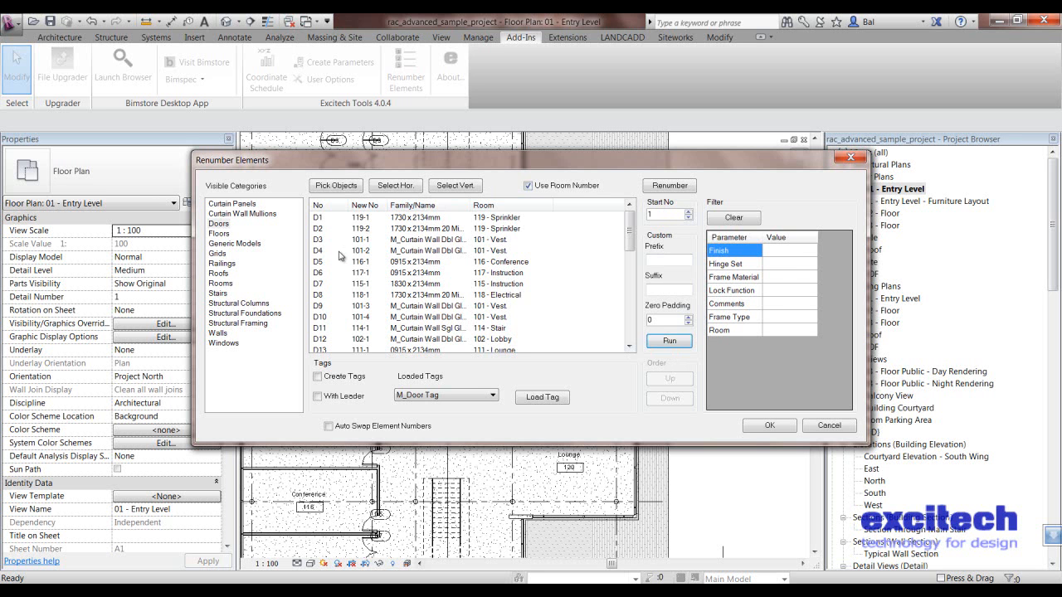
{"action": "mouse_move", "coordinate": [369, 257]}
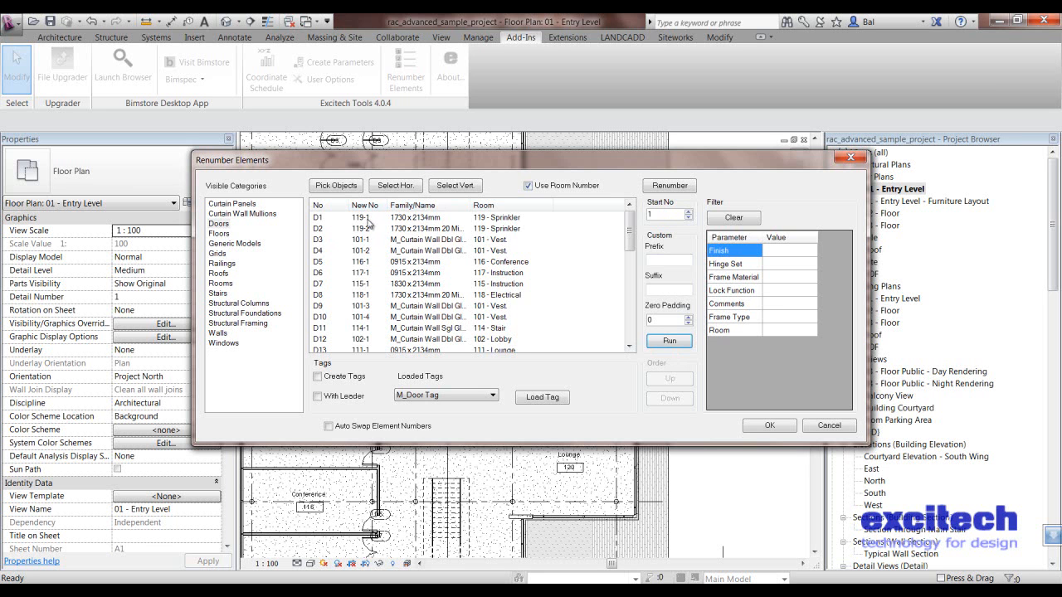
{"action": "mouse_move", "coordinate": [484, 229]}
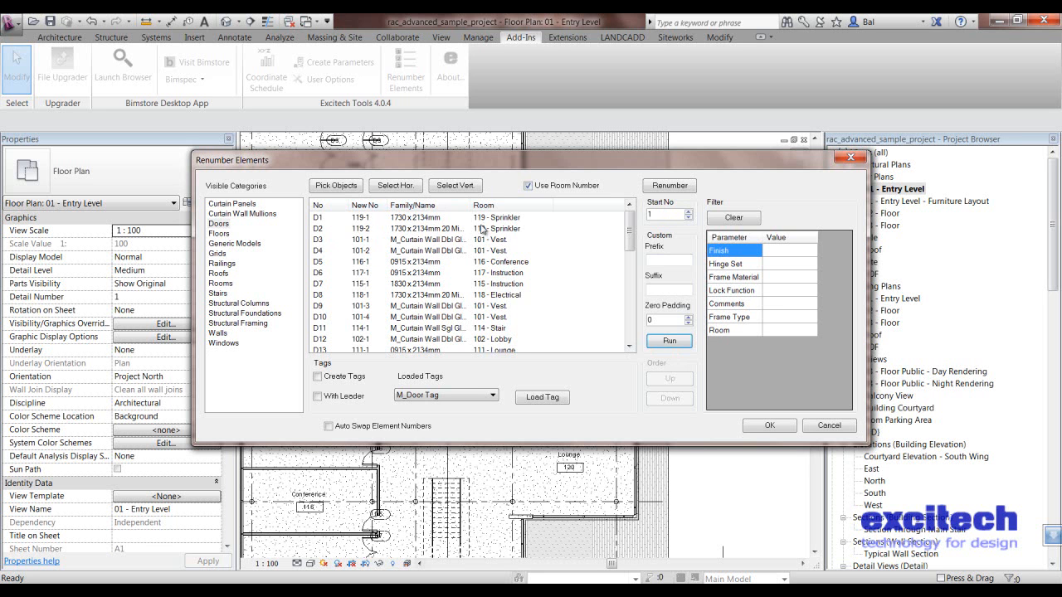
{"action": "mouse_move", "coordinate": [369, 228]}
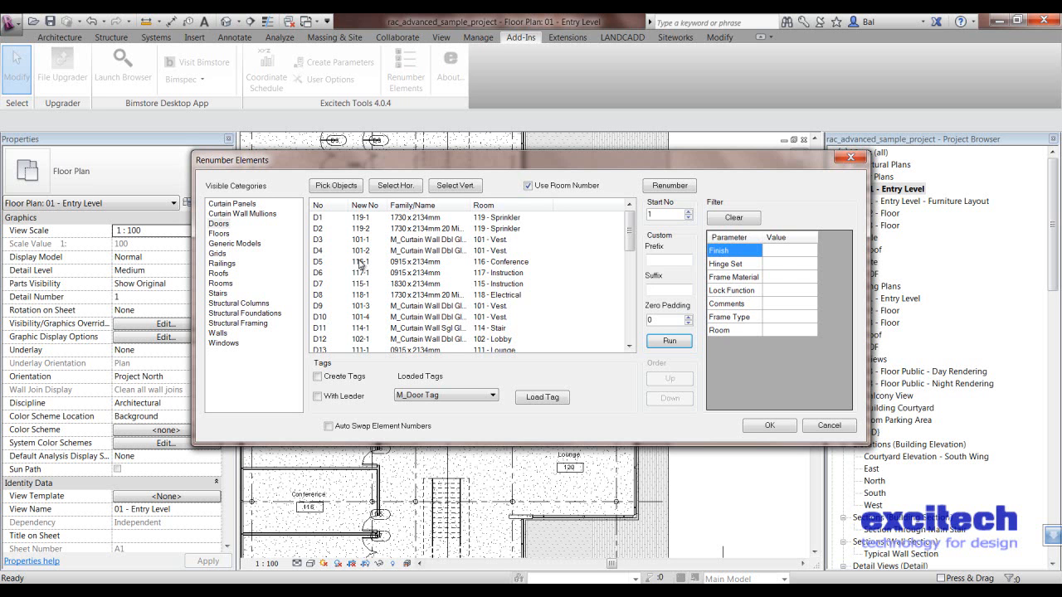
{"action": "left_click", "coordinate": [828, 425]}
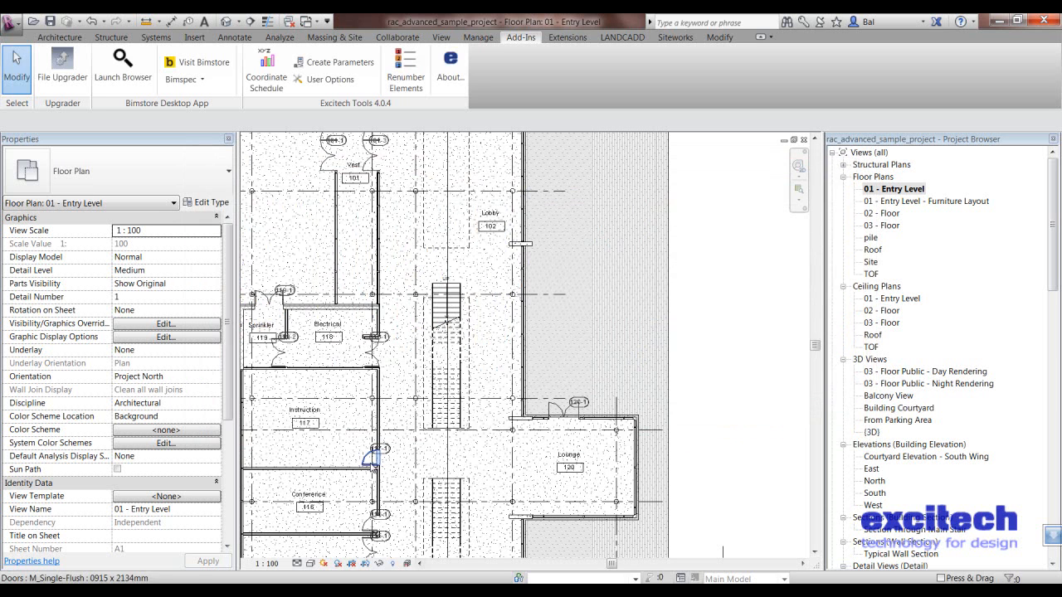